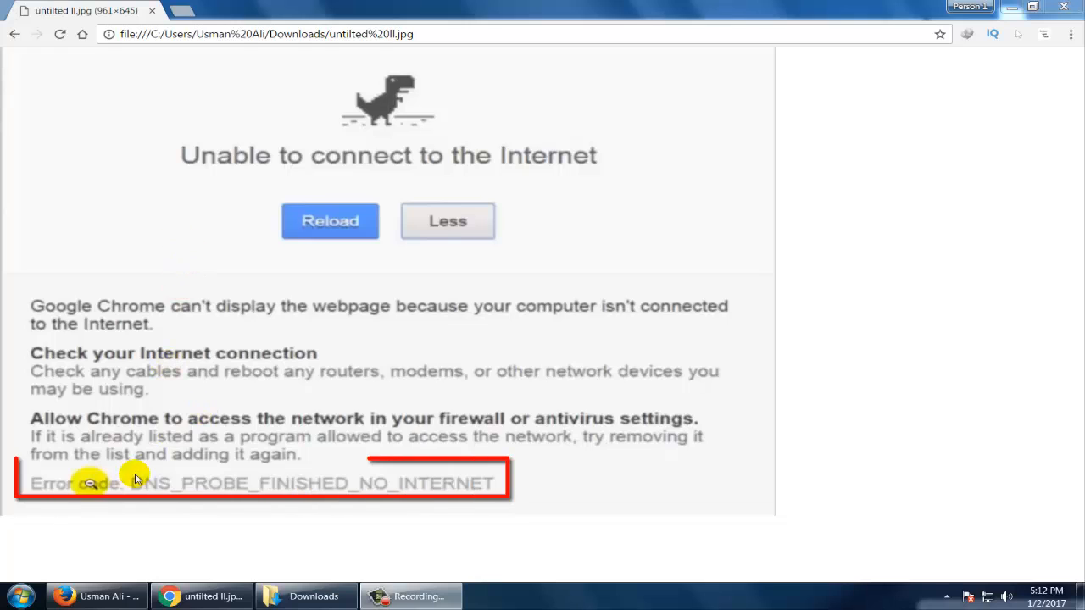
pyautogui.moveTo(320, 501)
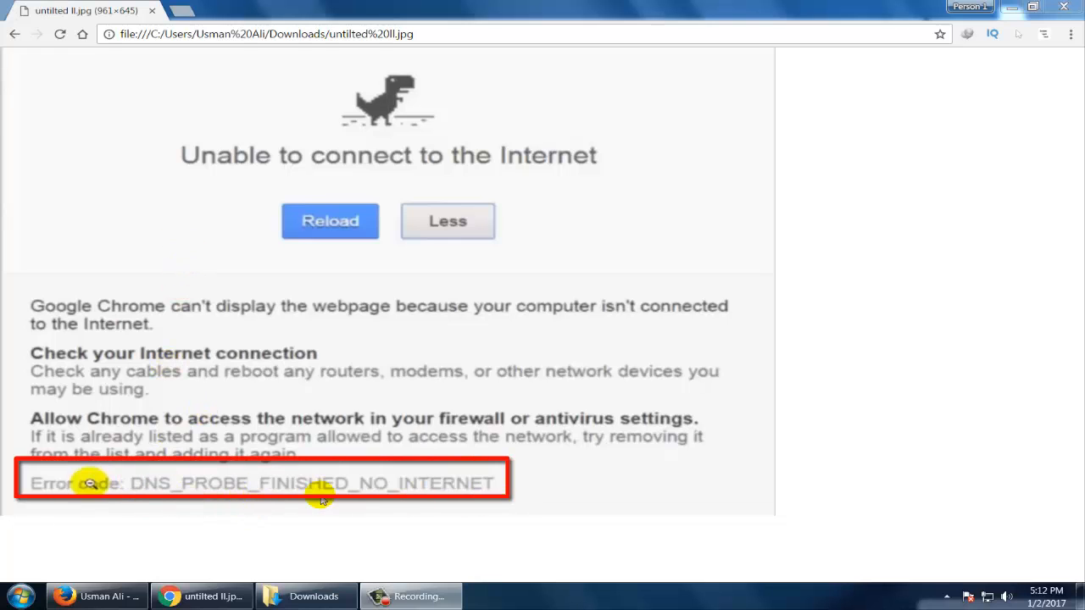
pyautogui.moveTo(583, 146)
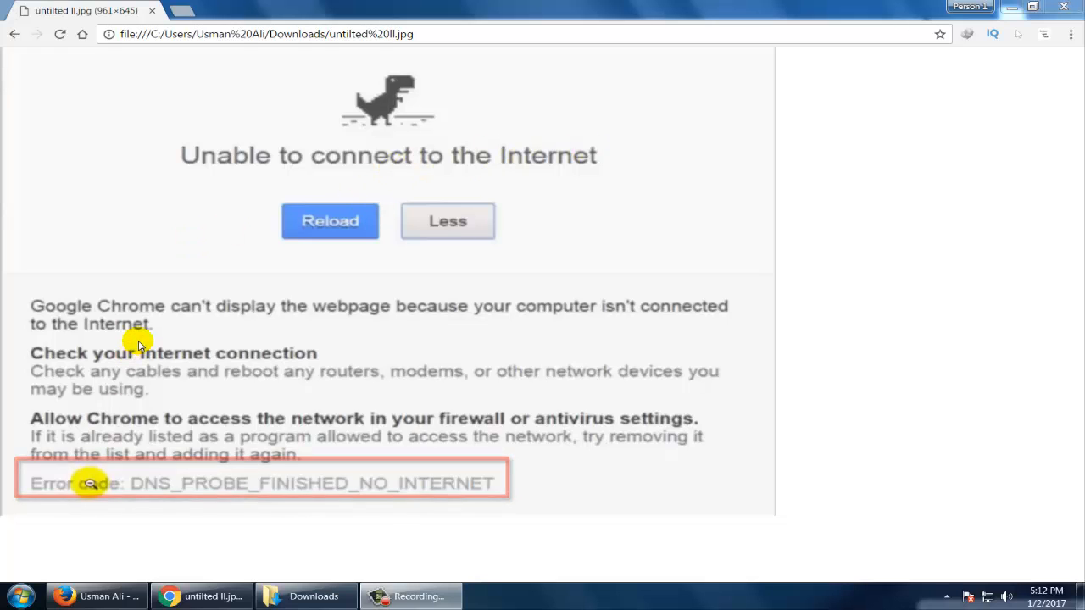
pyautogui.moveTo(409, 379)
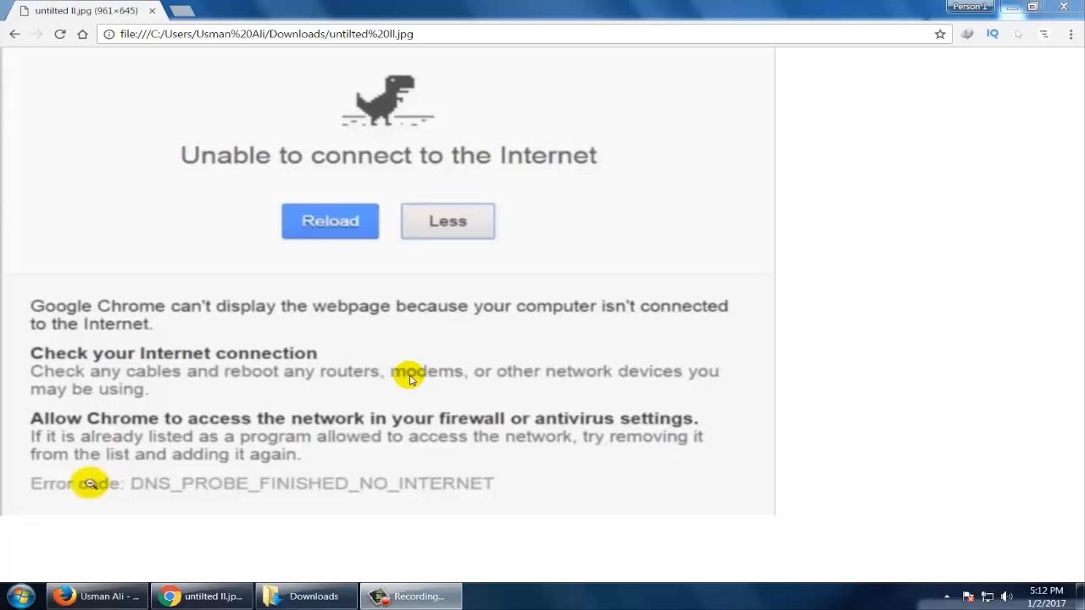
pyautogui.moveTo(557, 389)
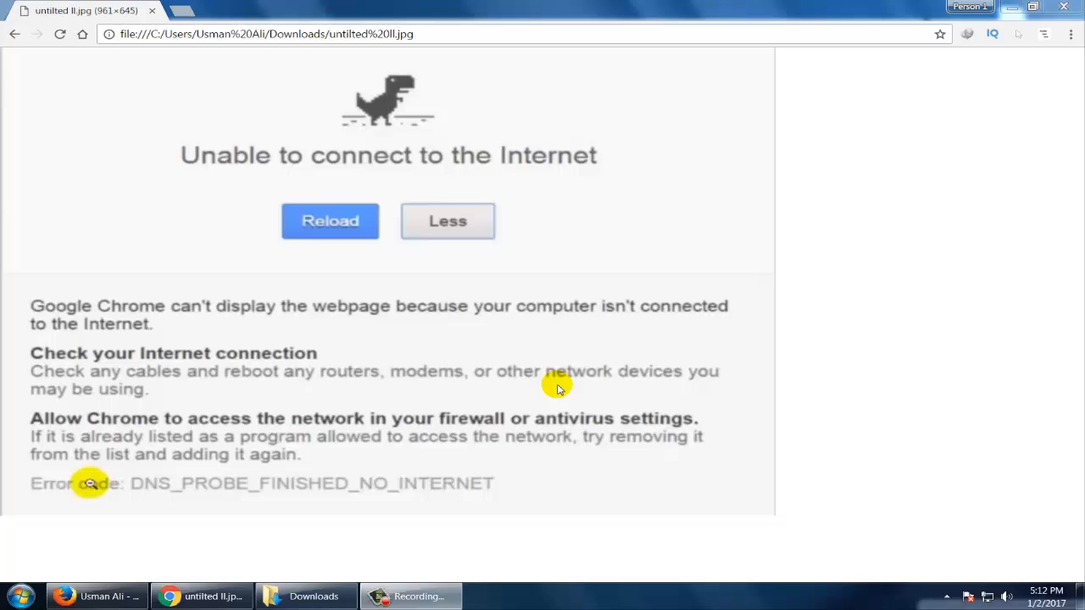
pyautogui.moveTo(428, 364)
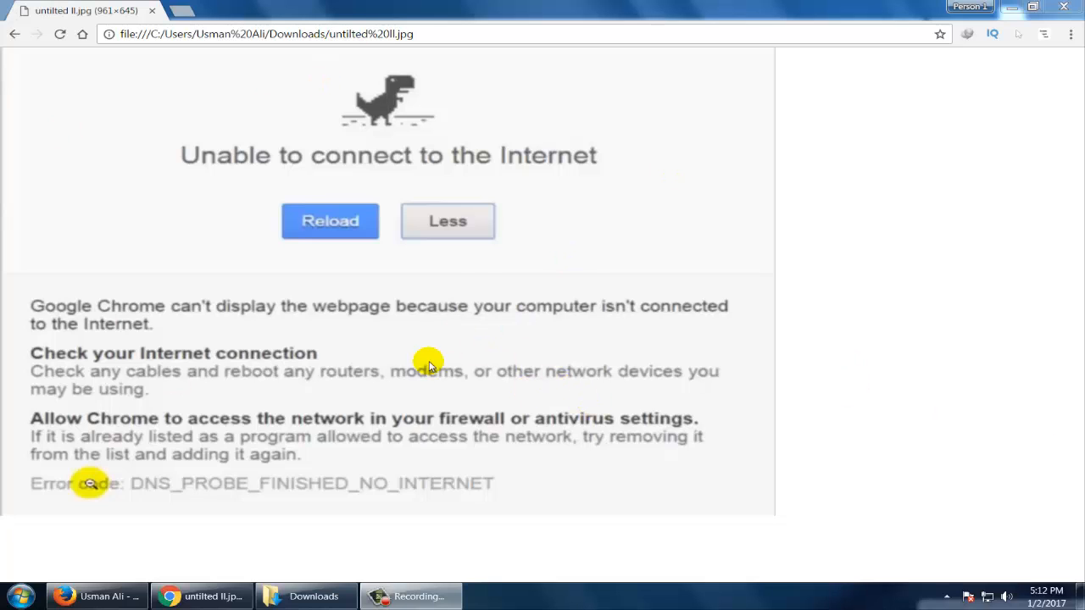
pyautogui.moveTo(967, 590)
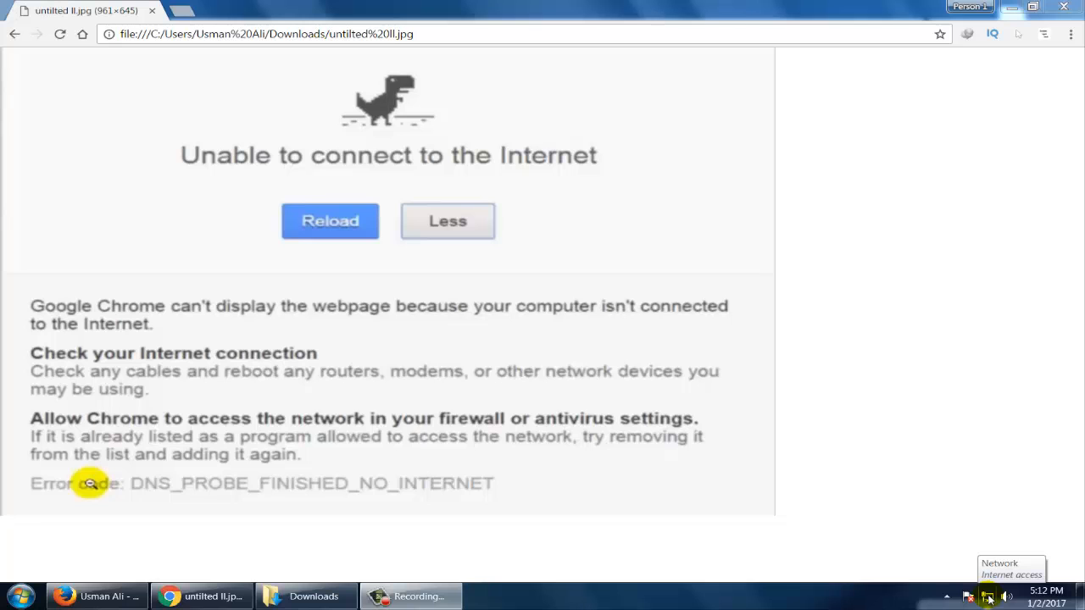
pyautogui.moveTo(487, 516)
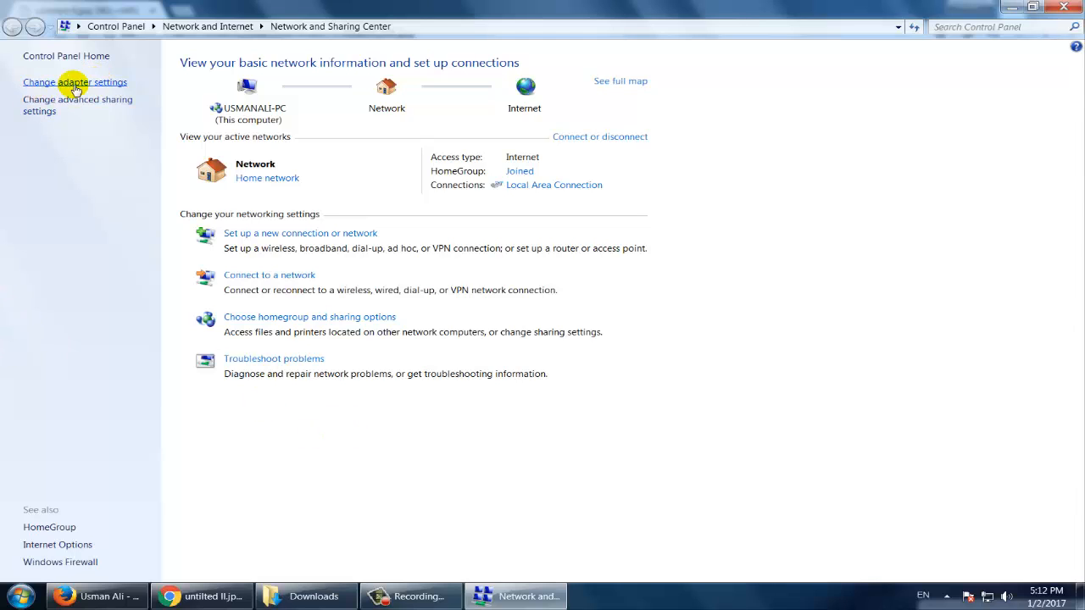
# - Open 'Change adapter settings' to list the network connections
pyautogui.click(74, 81)
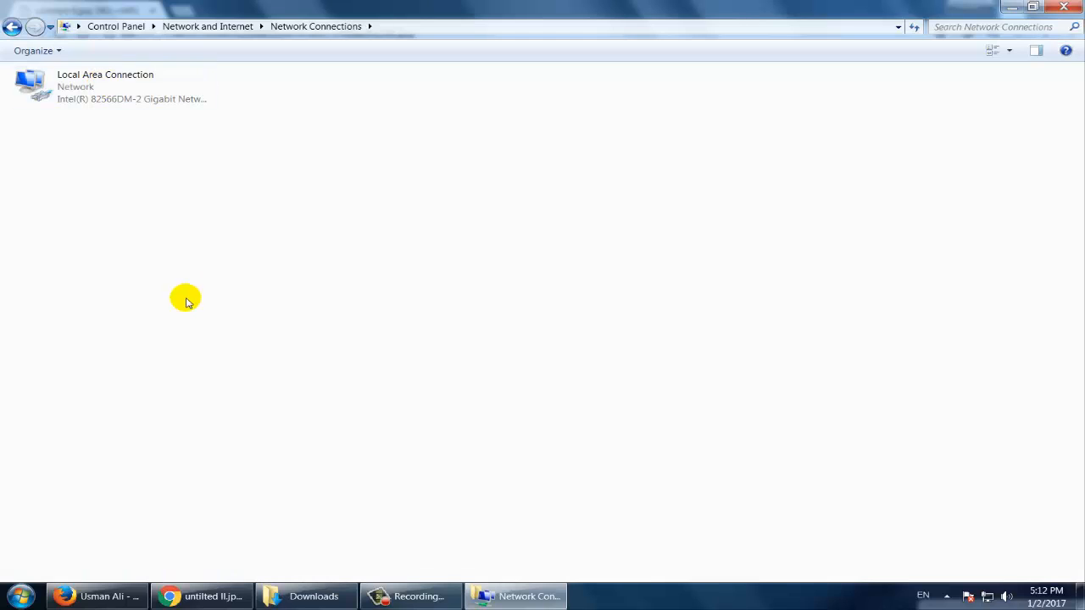
# - Open Local Area Connection properties and the Internet Protocol Version 4 (TCP/IPv4) properties
pyautogui.click(111, 86)
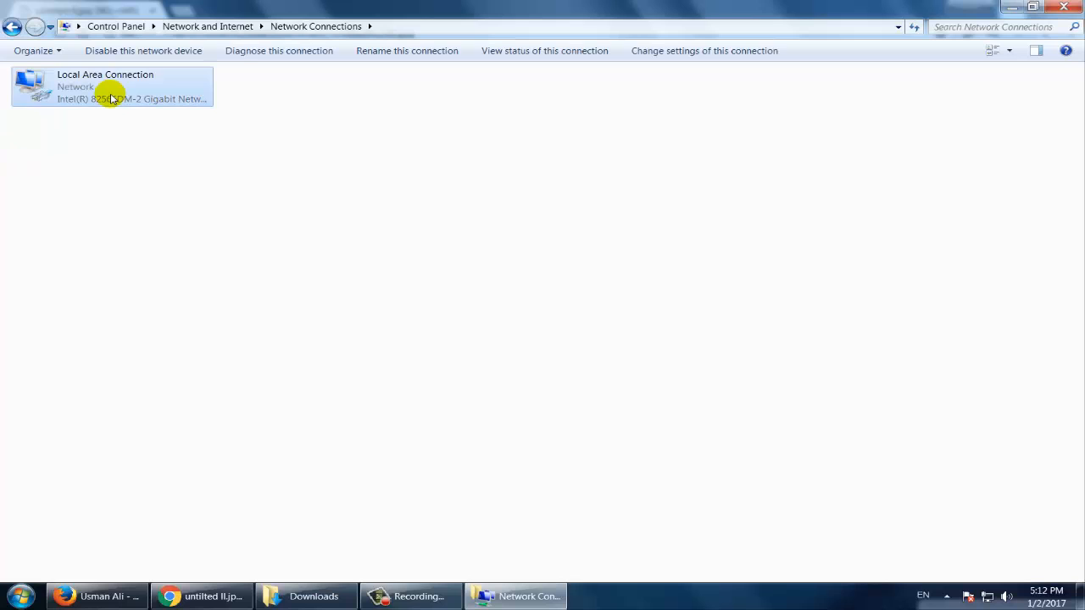
pyautogui.rightClick(110, 98)
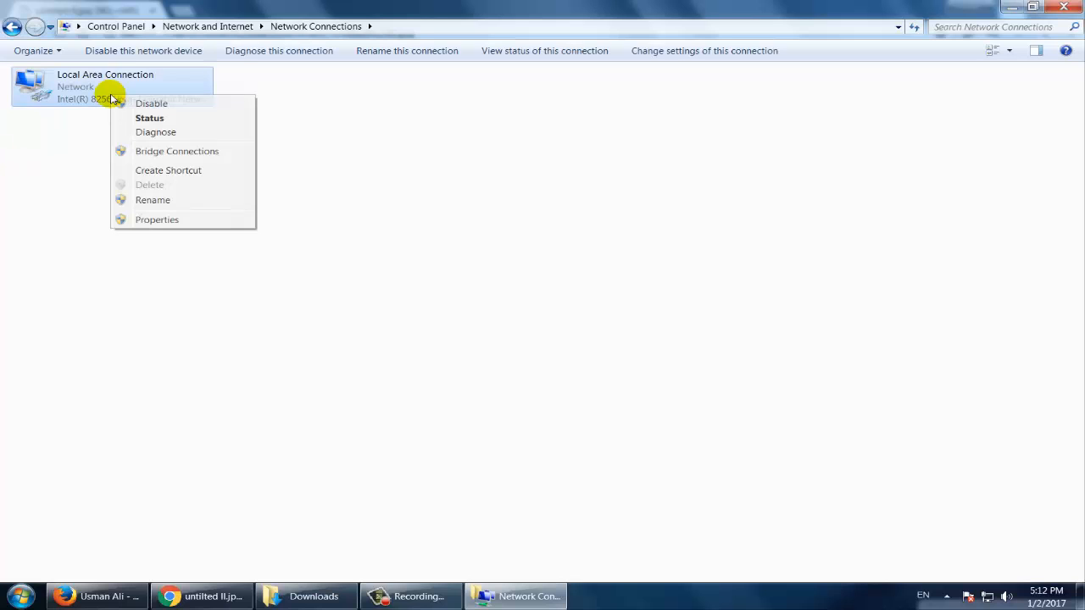
pyautogui.click(175, 224)
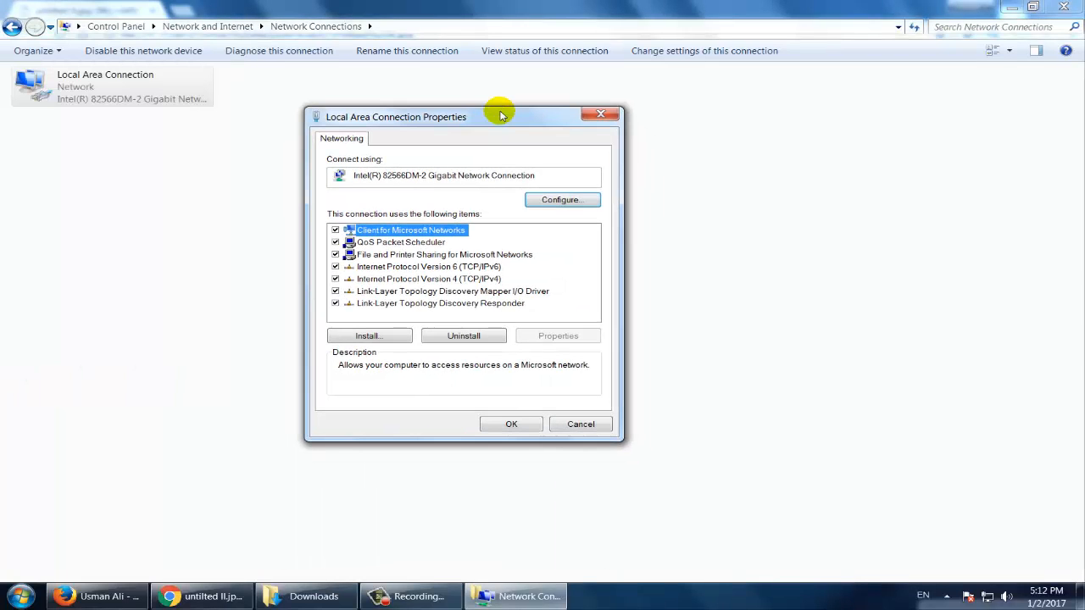
pyautogui.click(429, 279)
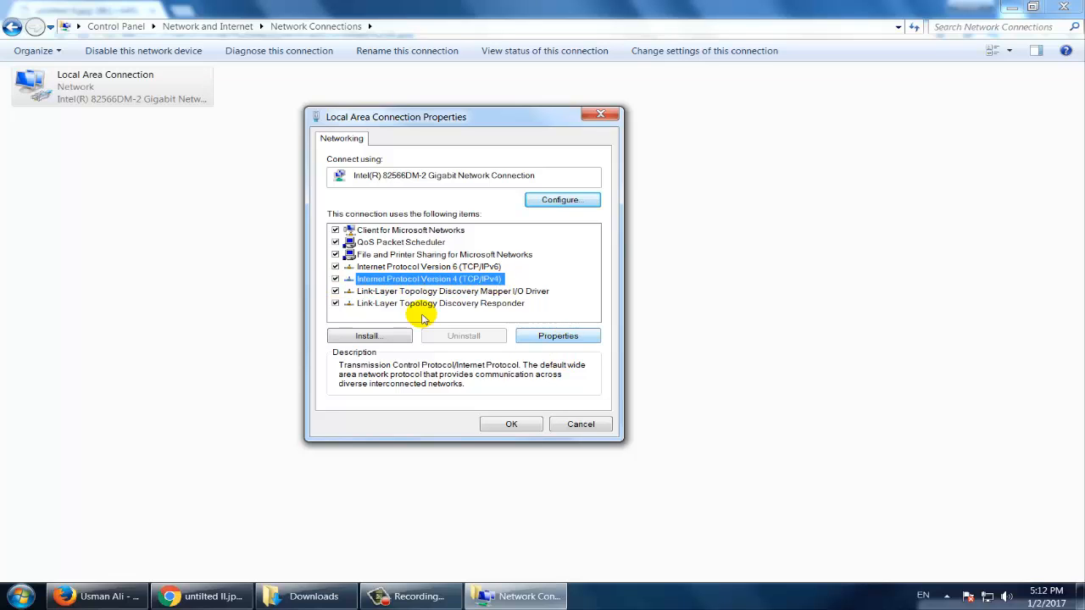
pyautogui.click(558, 336)
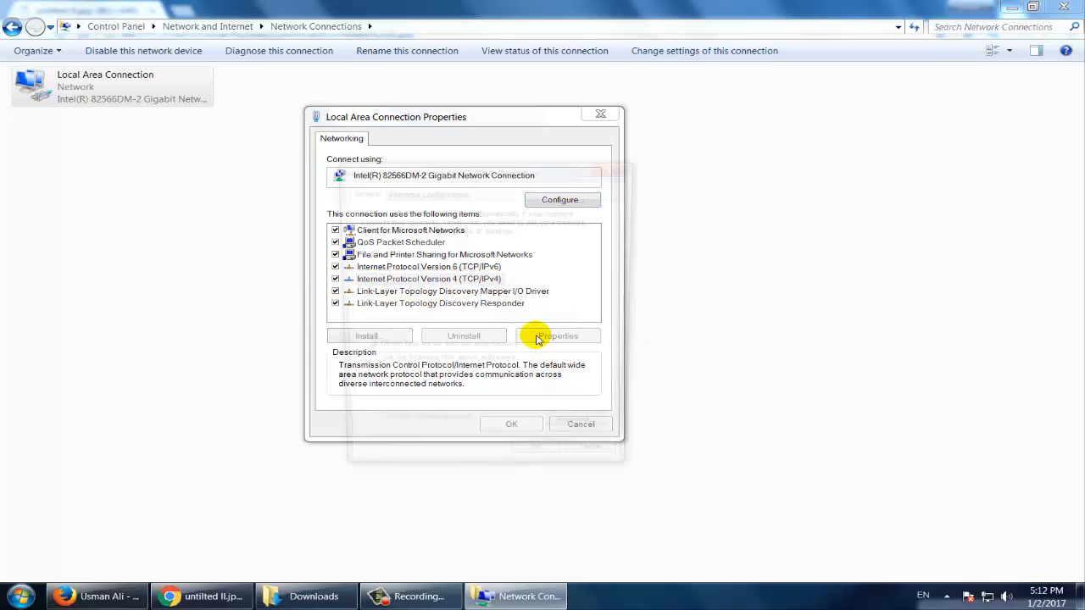
# - Select 'Use the following DNS server addresses' in the IPv4 Properties dialog
pyautogui.click(556, 336)
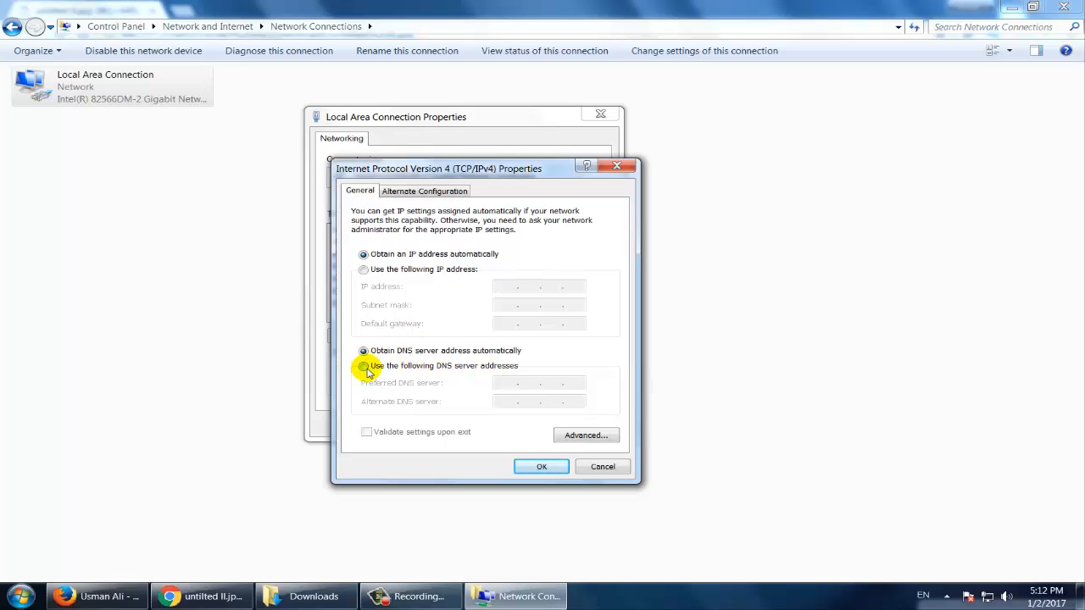
pyautogui.click(363, 365)
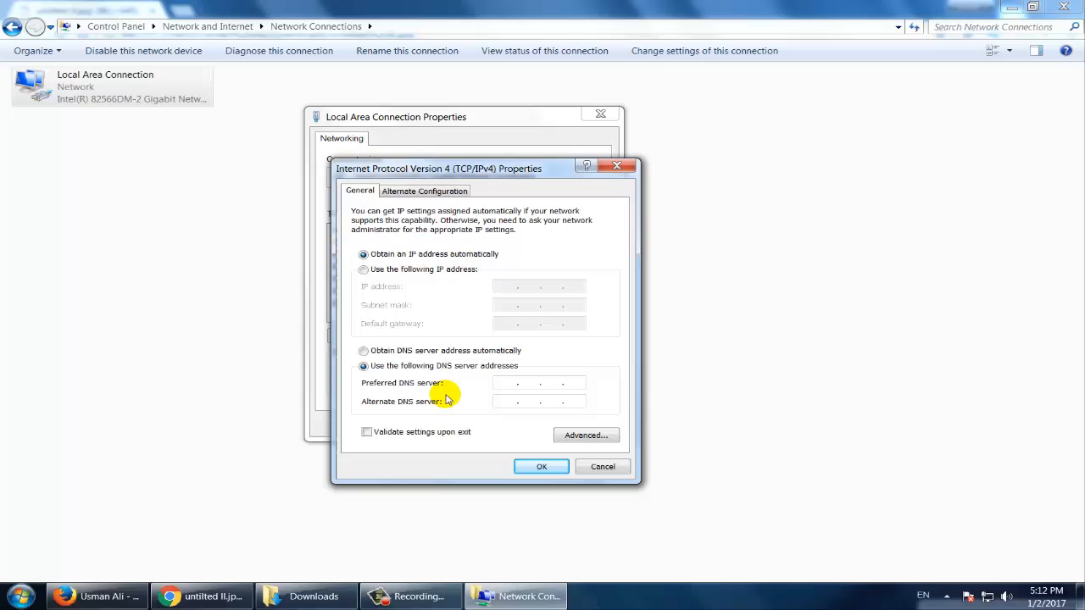
pyautogui.moveTo(472, 399)
pyautogui.write('20')
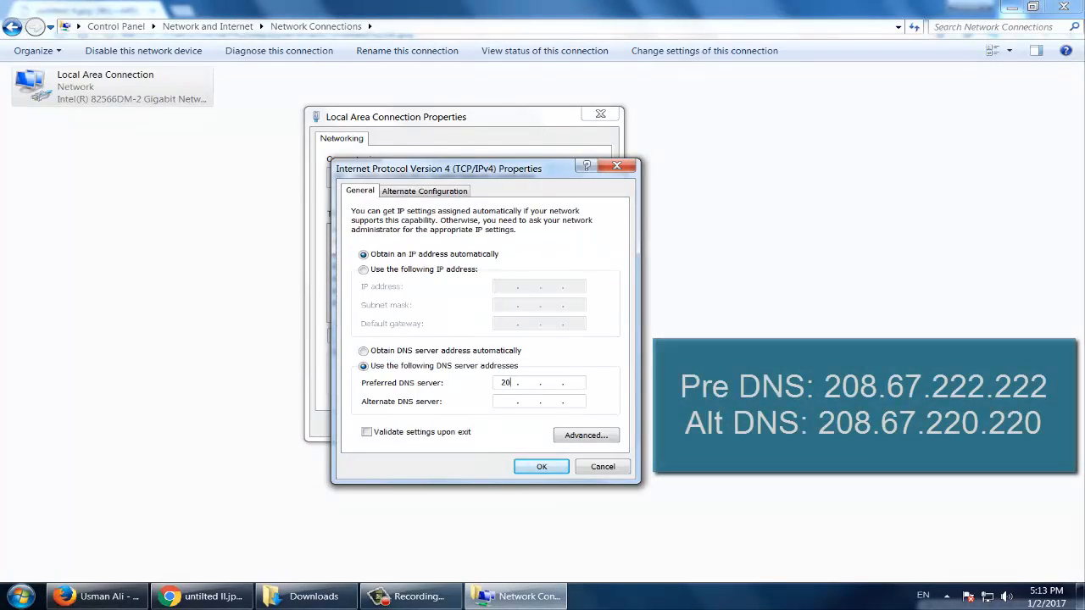
# - Enter preferred DNS 208.67.222.222 and alternate 208.67.220.220, then confirm with OK
pyautogui.write('8')
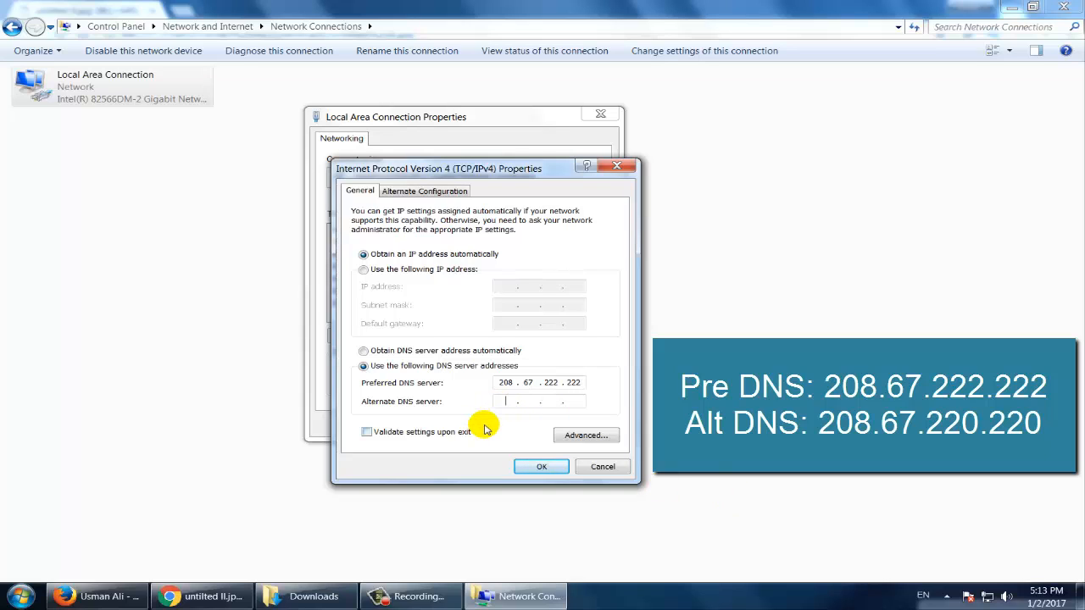
pyautogui.write('208 . . .')
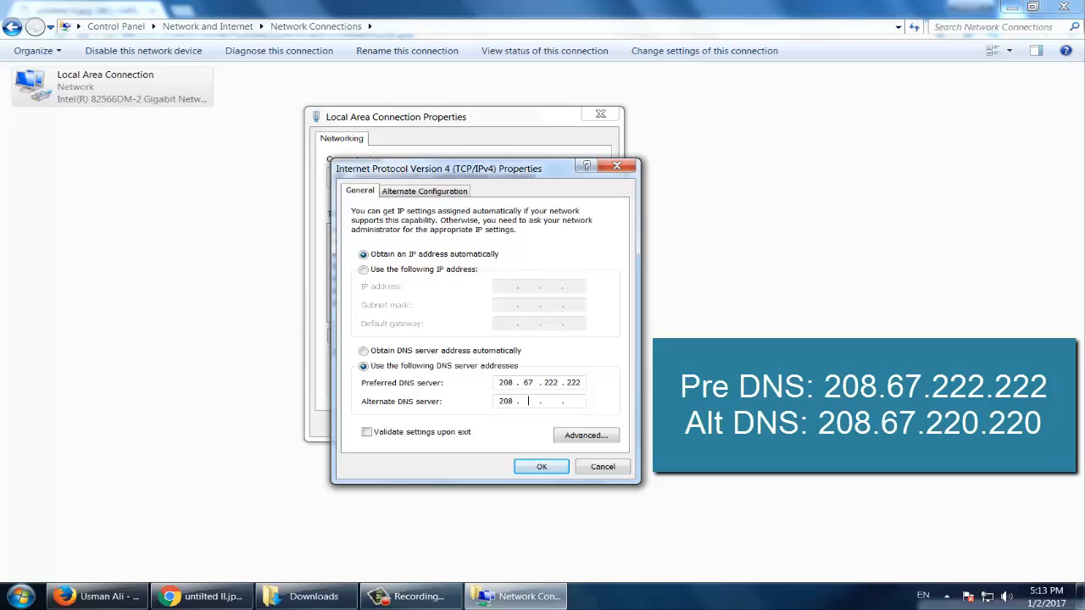
pyautogui.write('67')
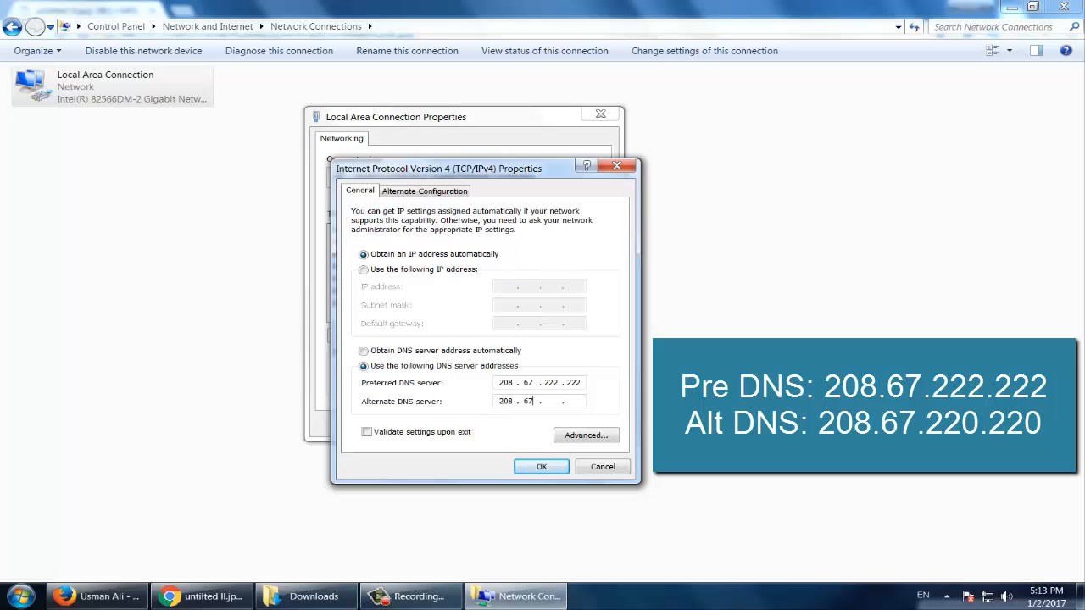
pyautogui.write('220')
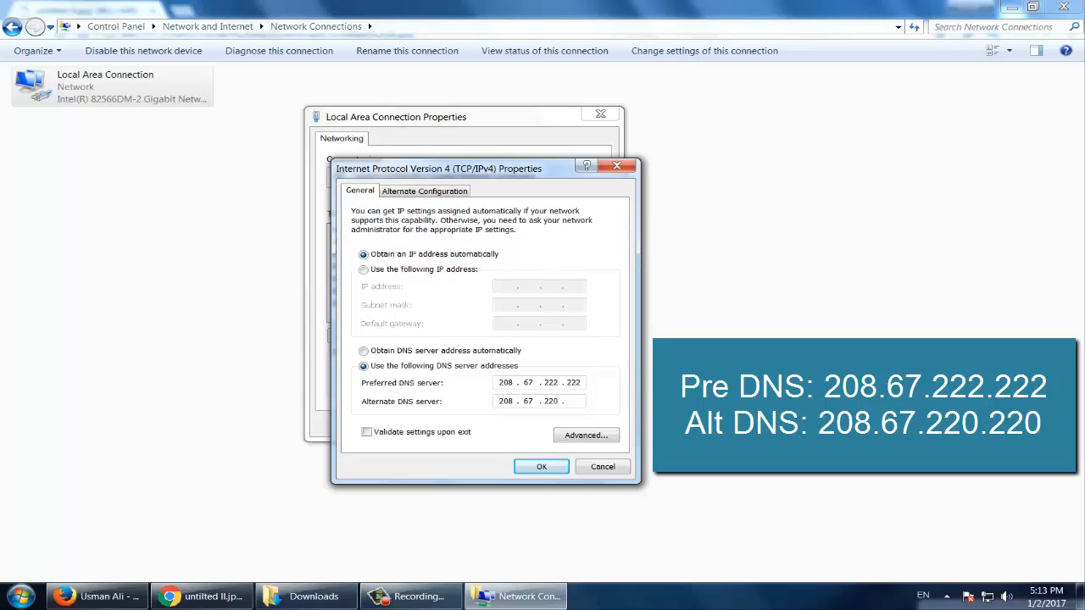
pyautogui.write('220')
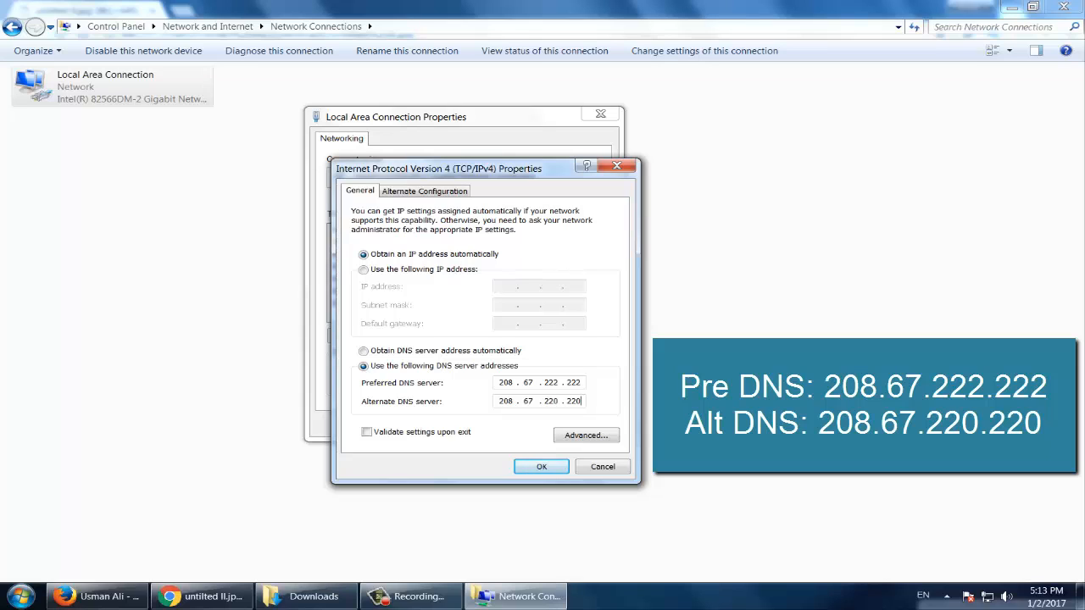
pyautogui.click(541, 467)
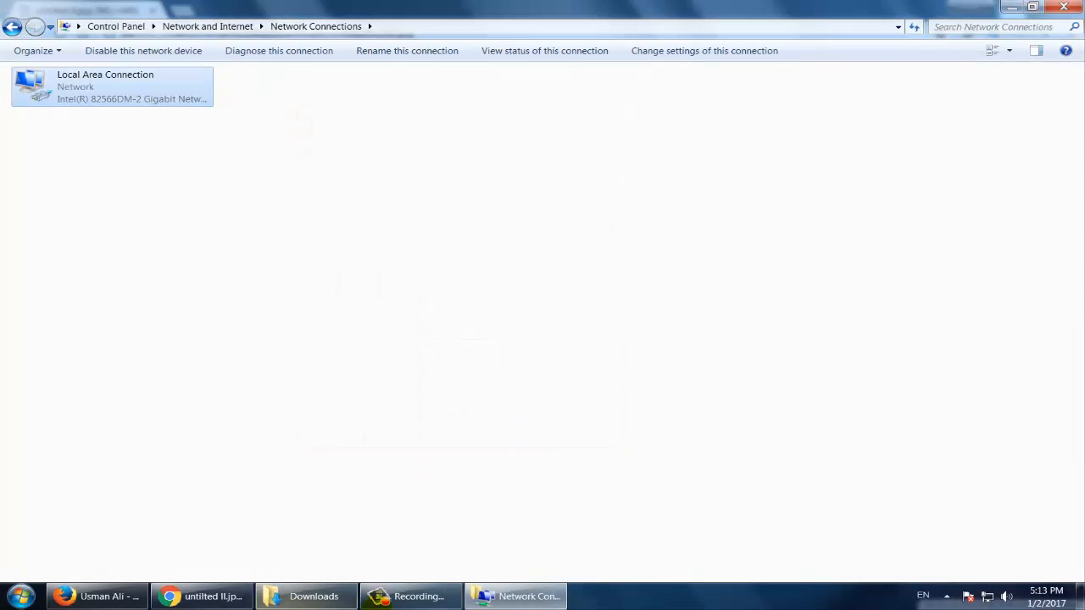
# - Return to Chrome and reload google.com so the Google homepage appears
pyautogui.click(202, 596)
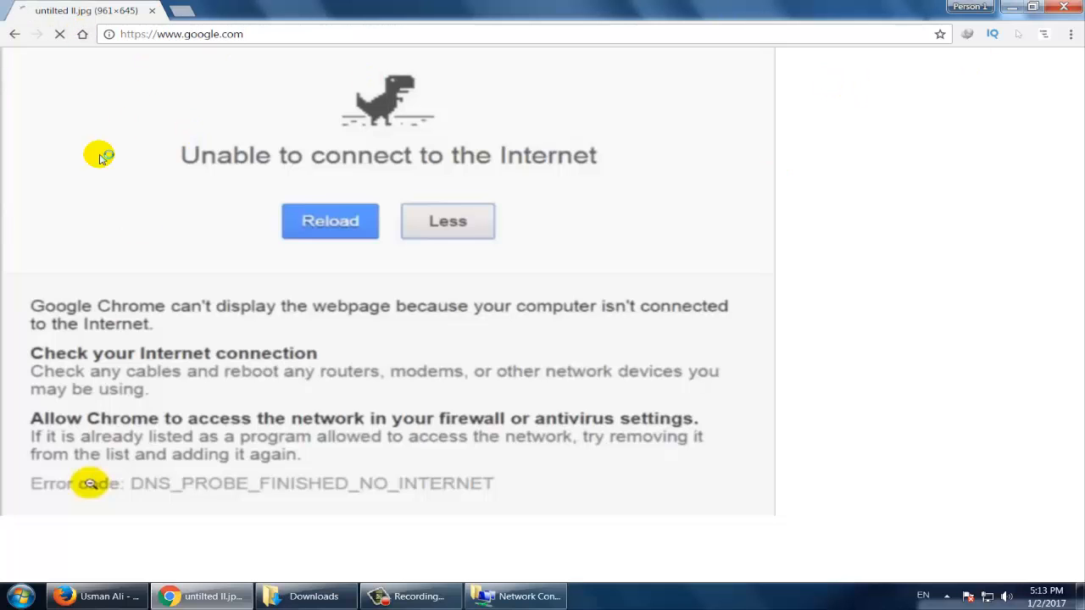
pyautogui.click(330, 221)
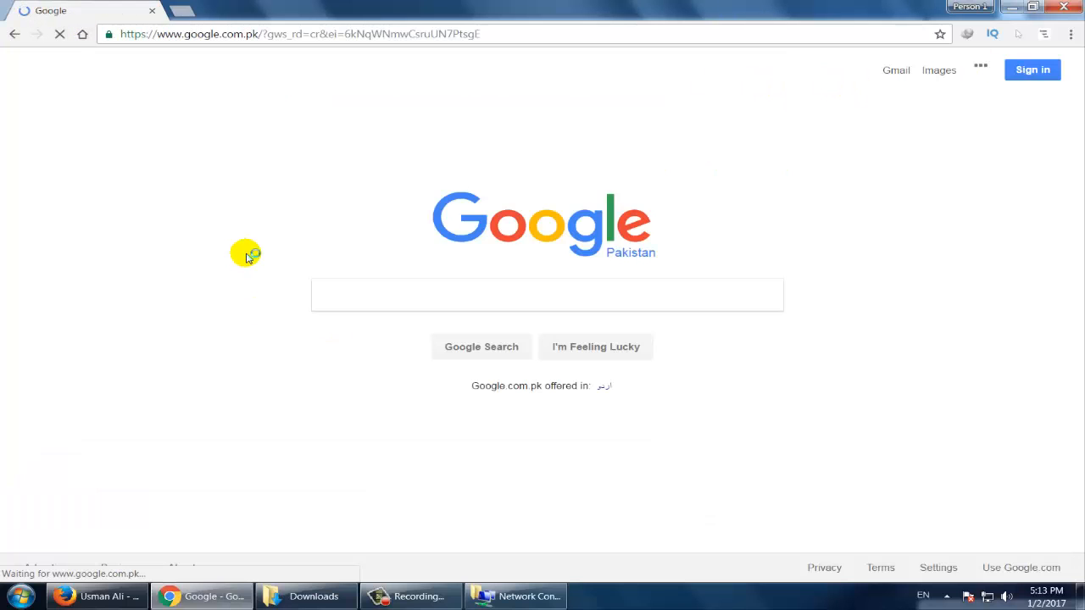